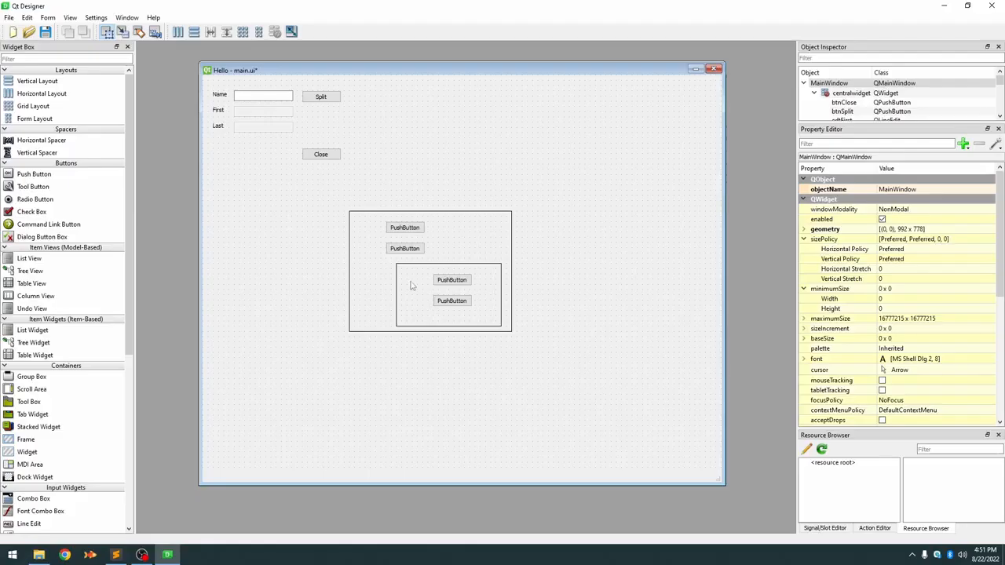
- Move the two-button inner frame into the outer frame, lay it out horizontally, and put the inner frame first
click(431, 295)
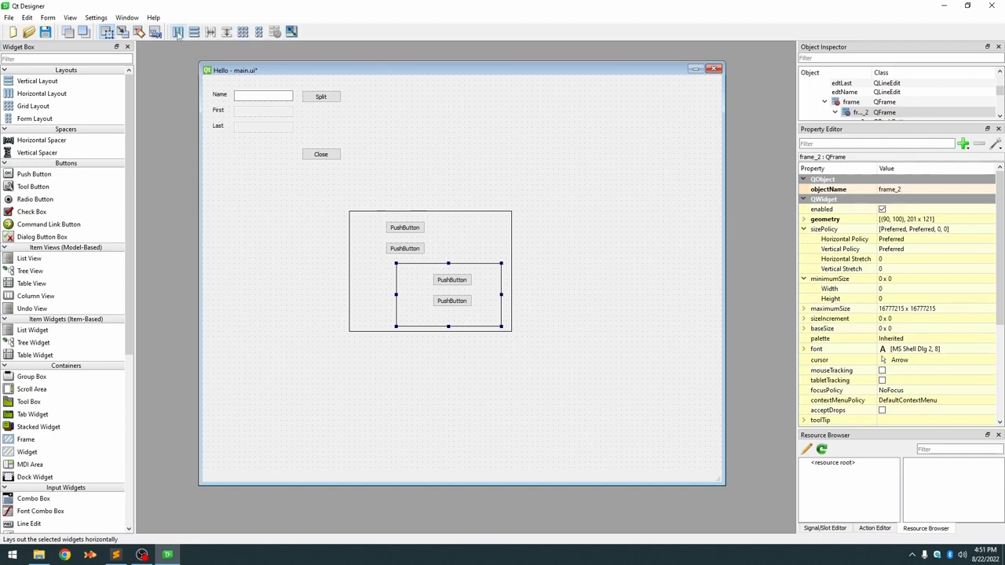
mouse_move(193, 31)
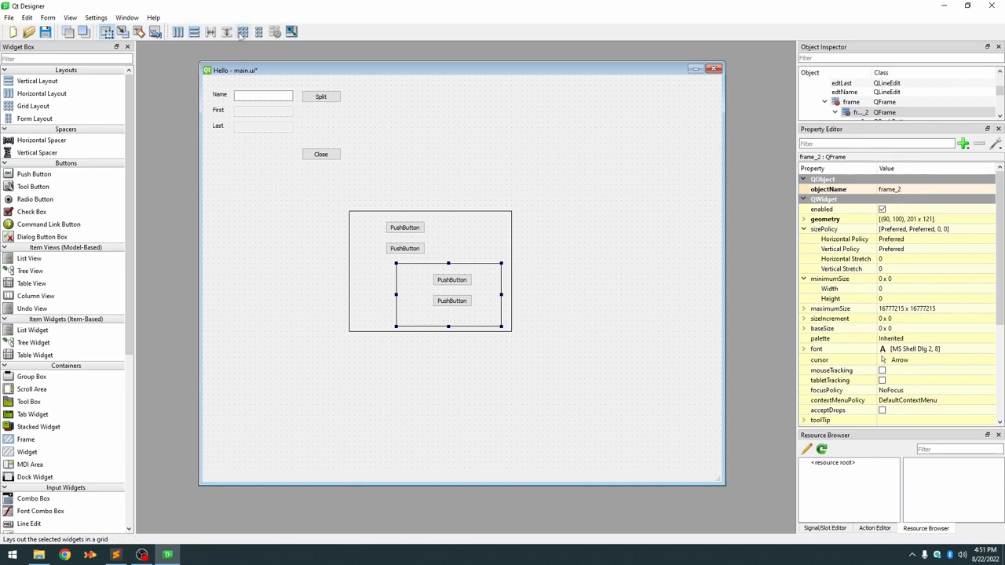
mouse_move(259, 31)
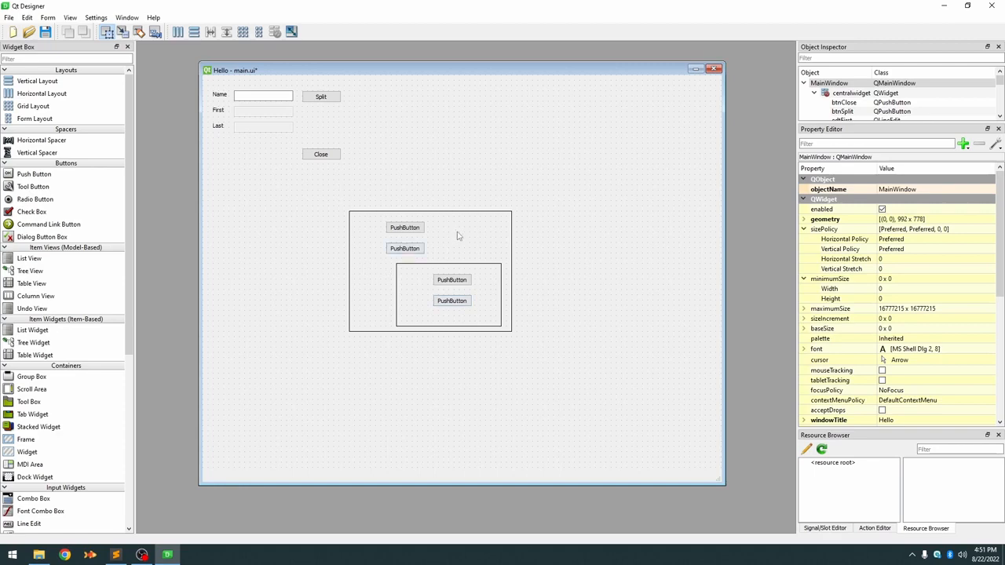
mouse_move(412, 304)
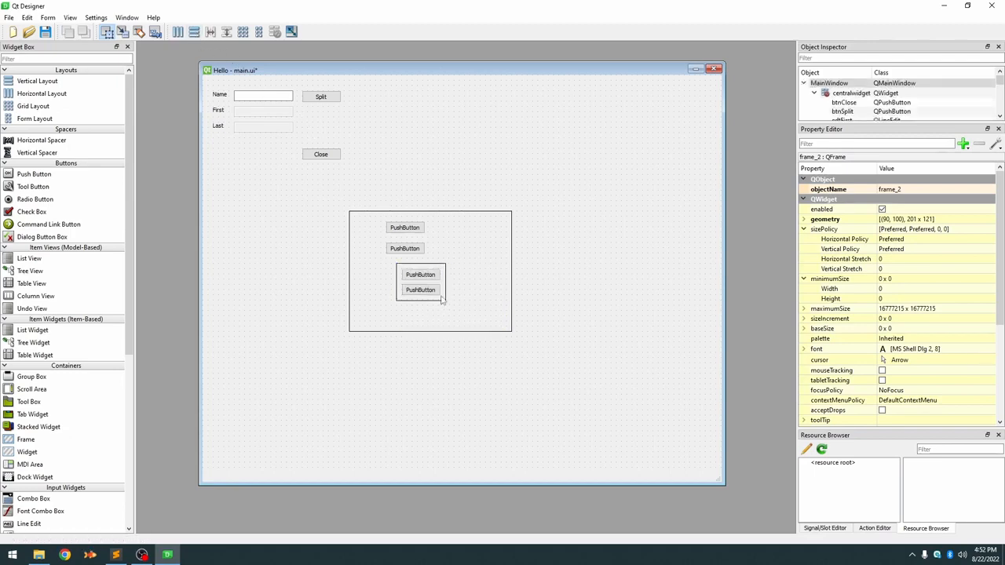
drag(421, 282, 452, 294)
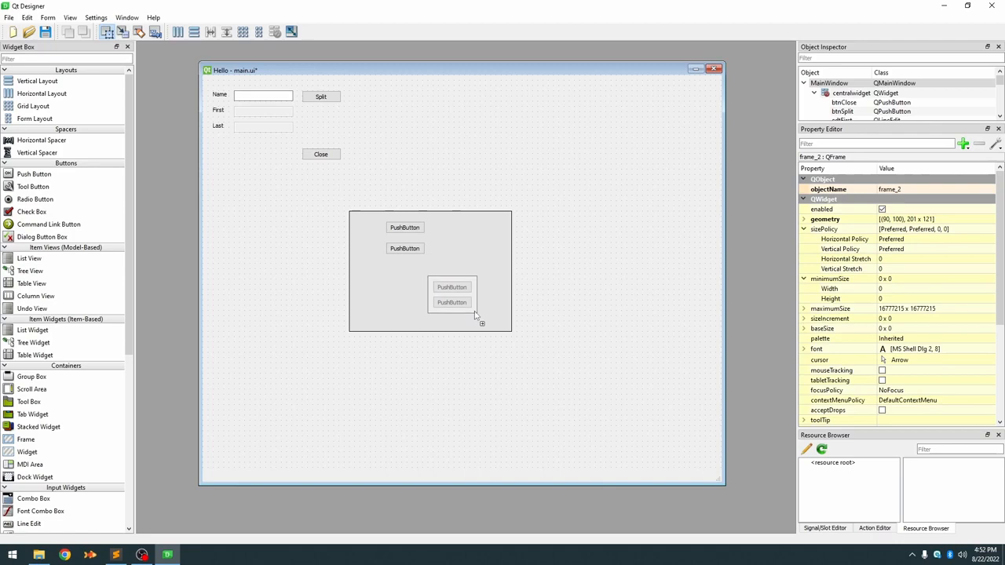
click(452, 295)
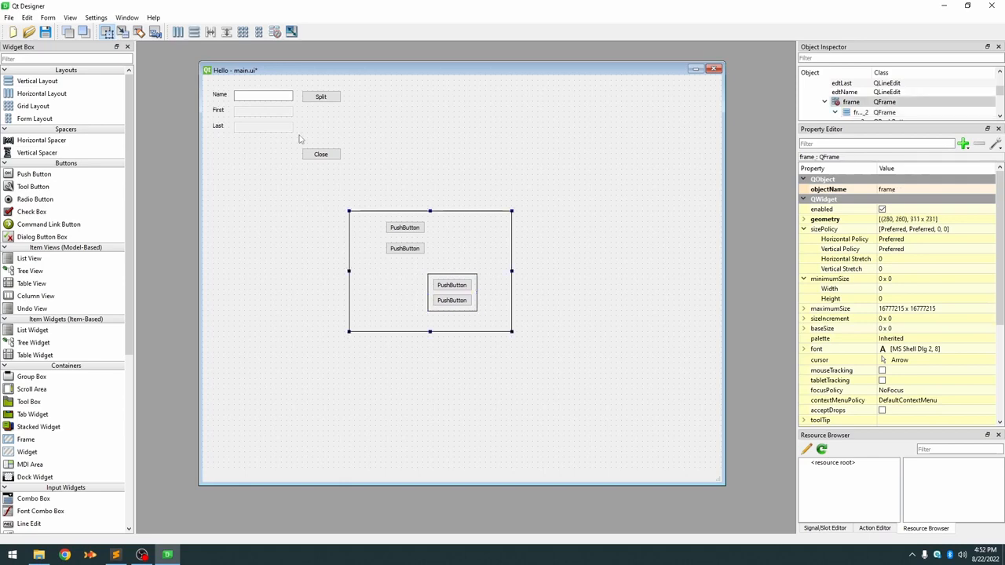
click(178, 32)
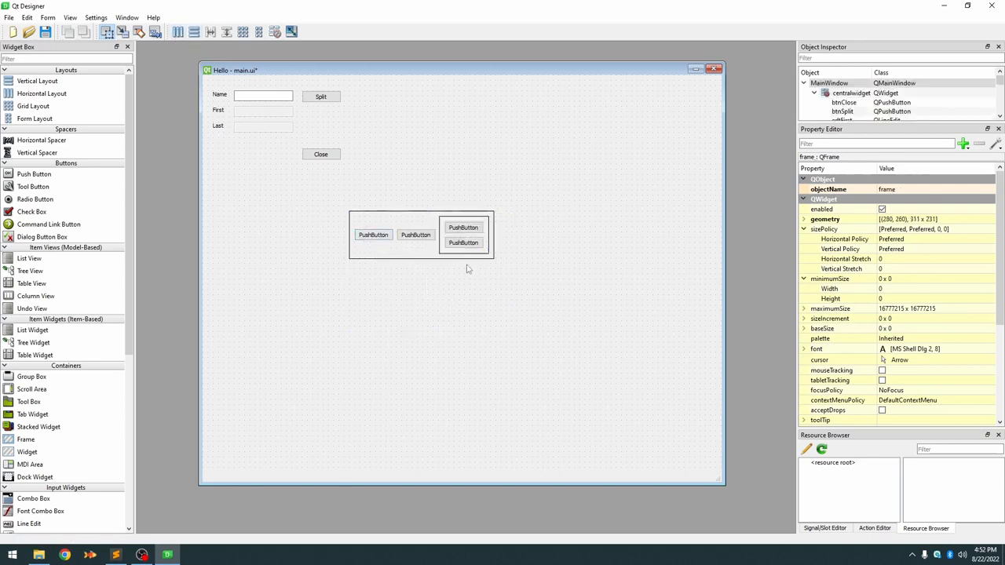
click(463, 243)
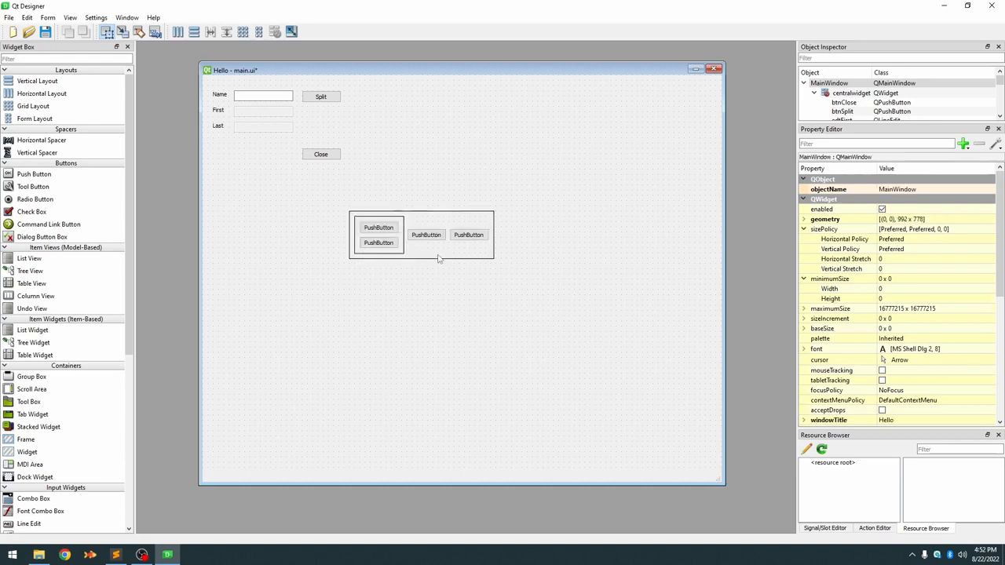
click(378, 243)
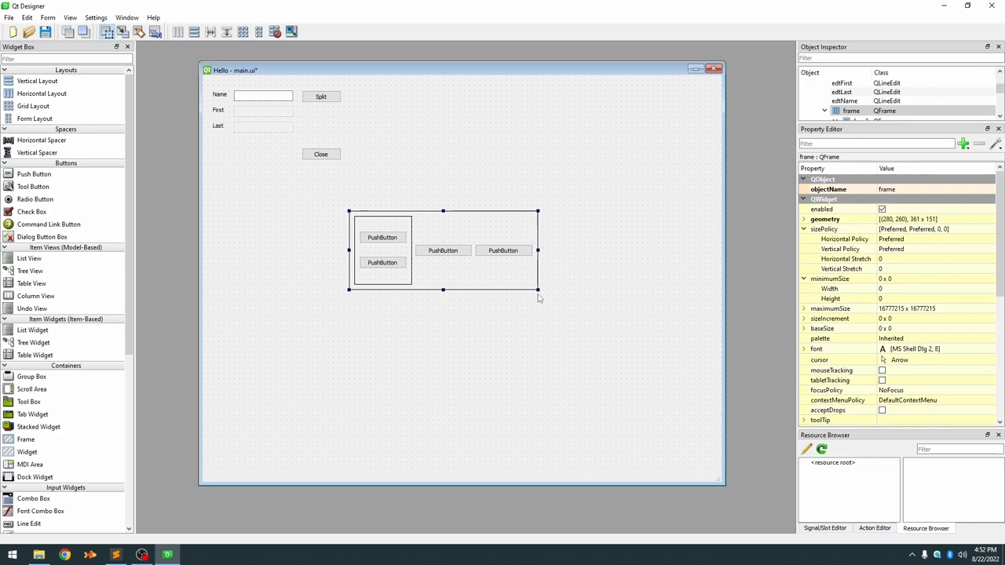
mouse_move(614, 173)
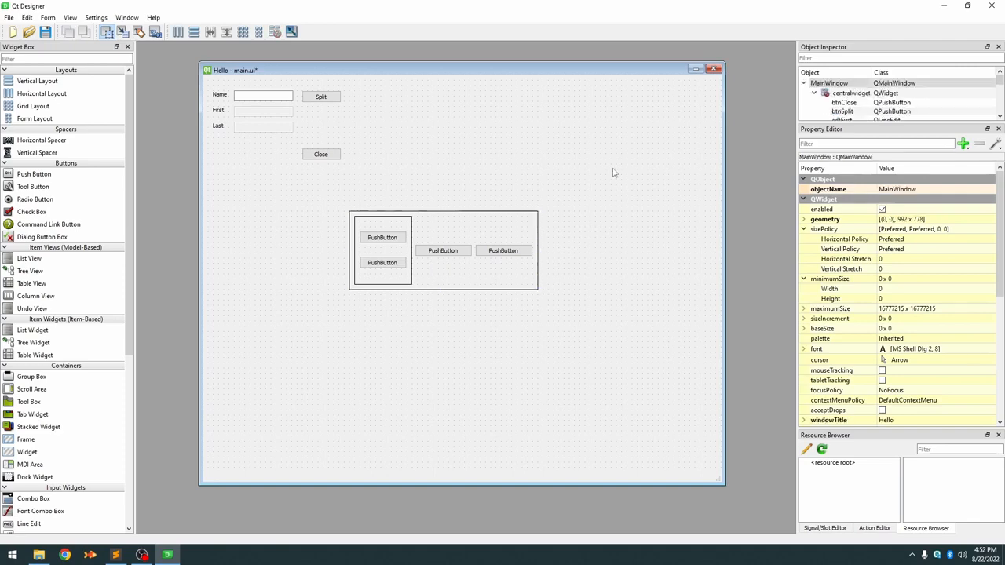
mouse_move(580, 175)
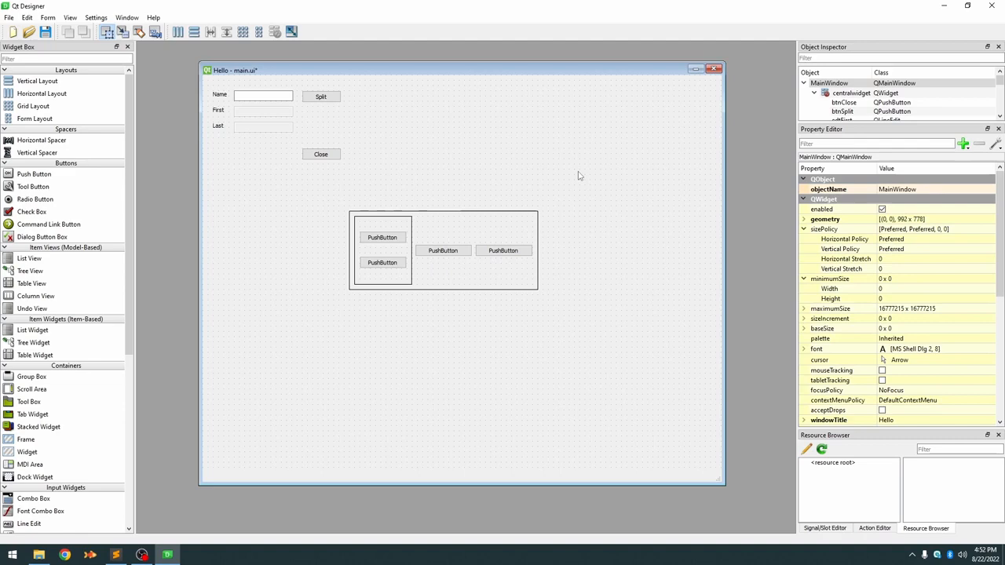
mouse_move(472, 281)
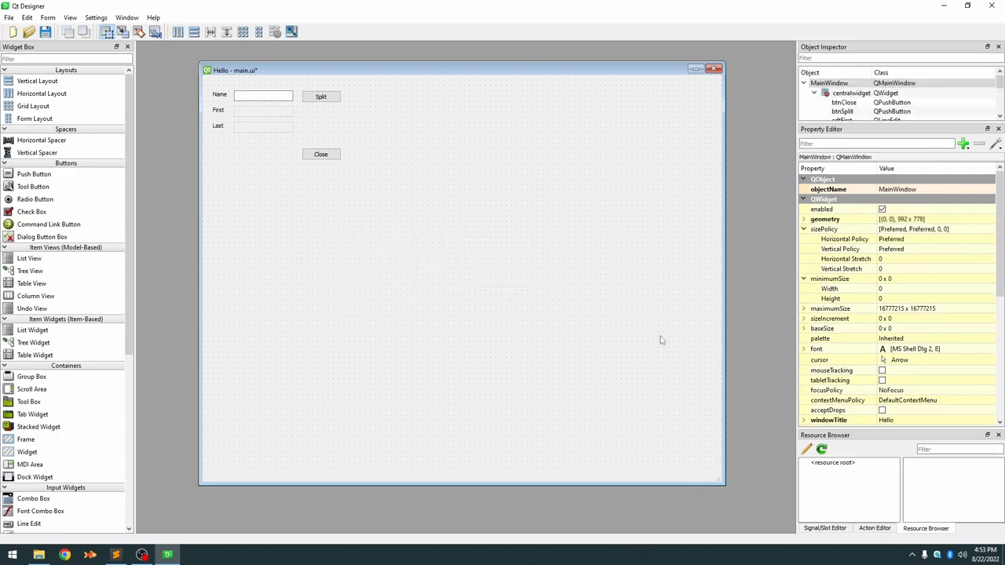
mouse_move(464, 262)
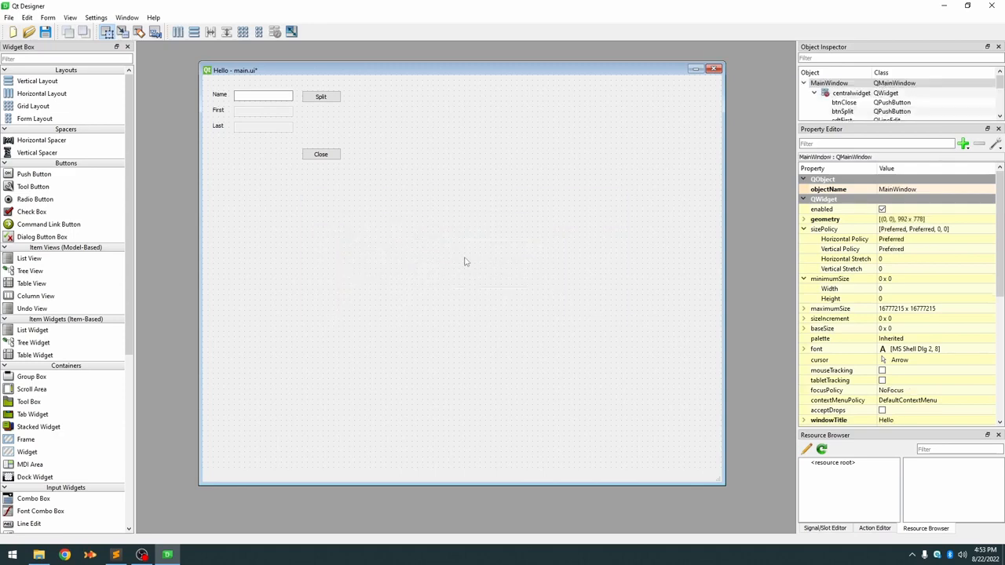
mouse_move(385, 258)
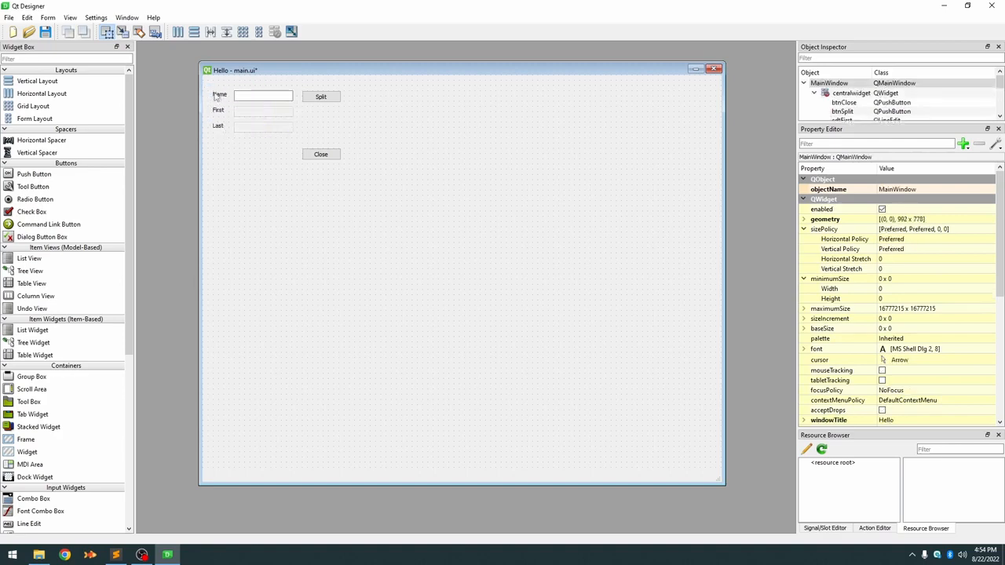
click(263, 95)
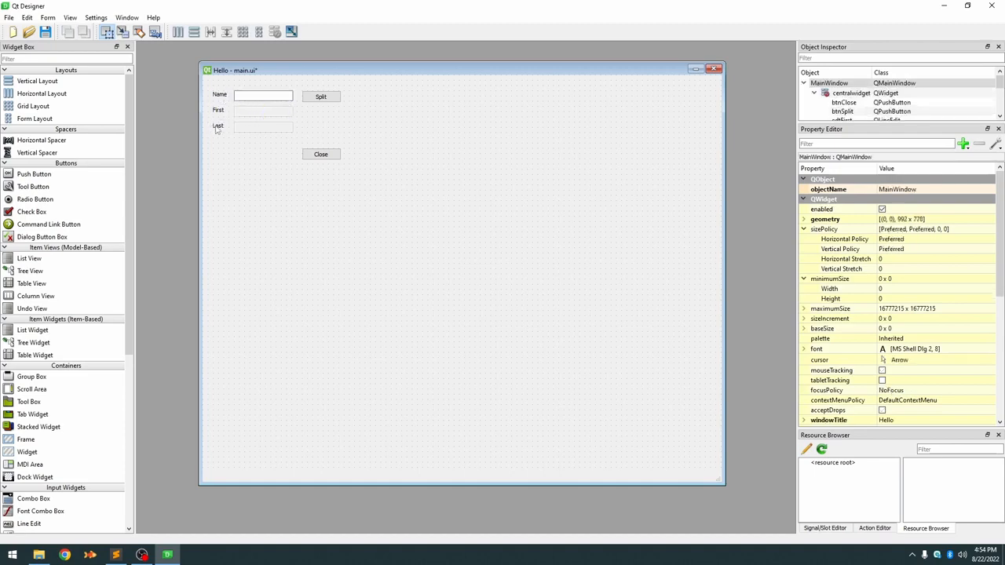
click(219, 126)
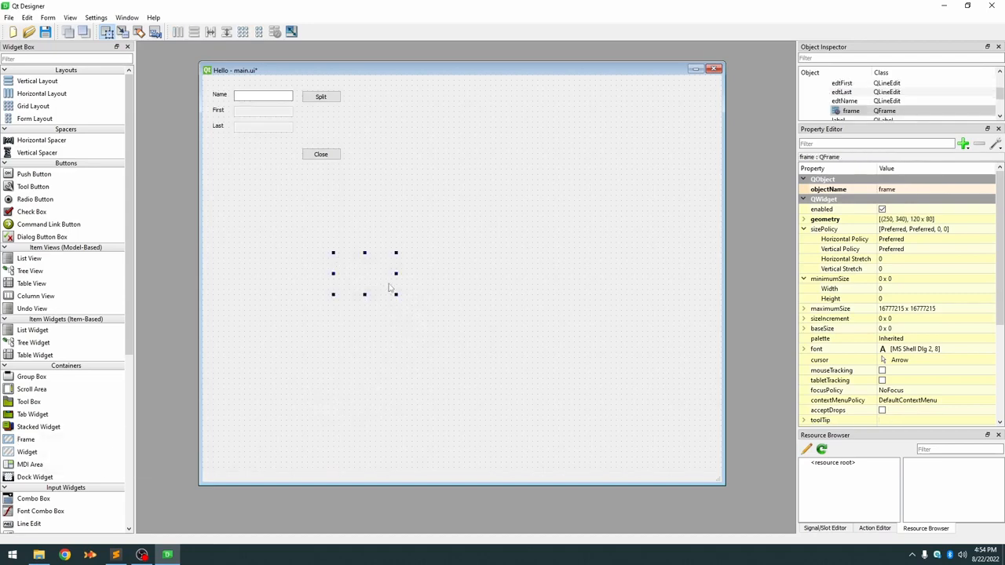
mouse_move(950, 353)
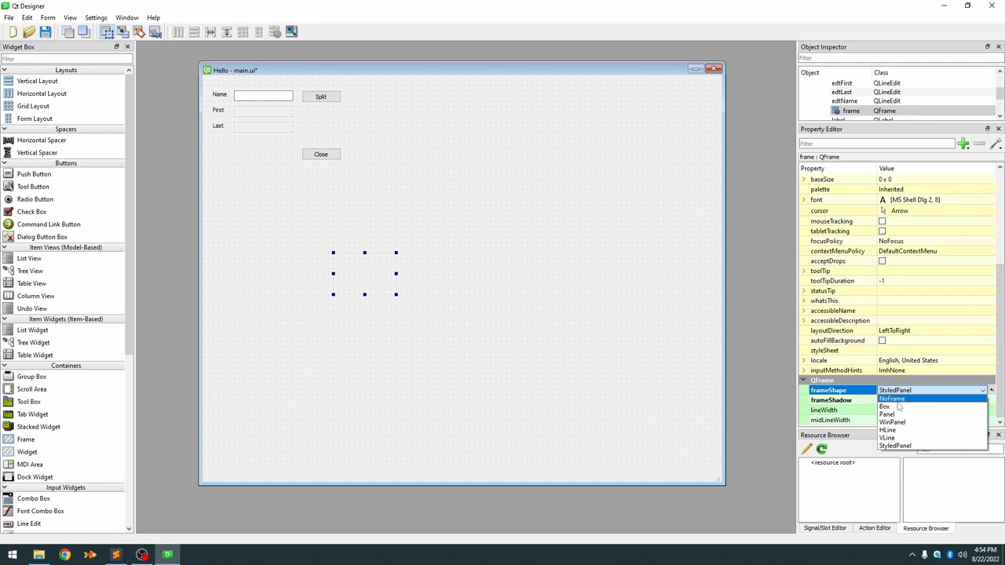
- Set the new frame's frameShape to Box and its frameShadow to Plain
click(886, 407)
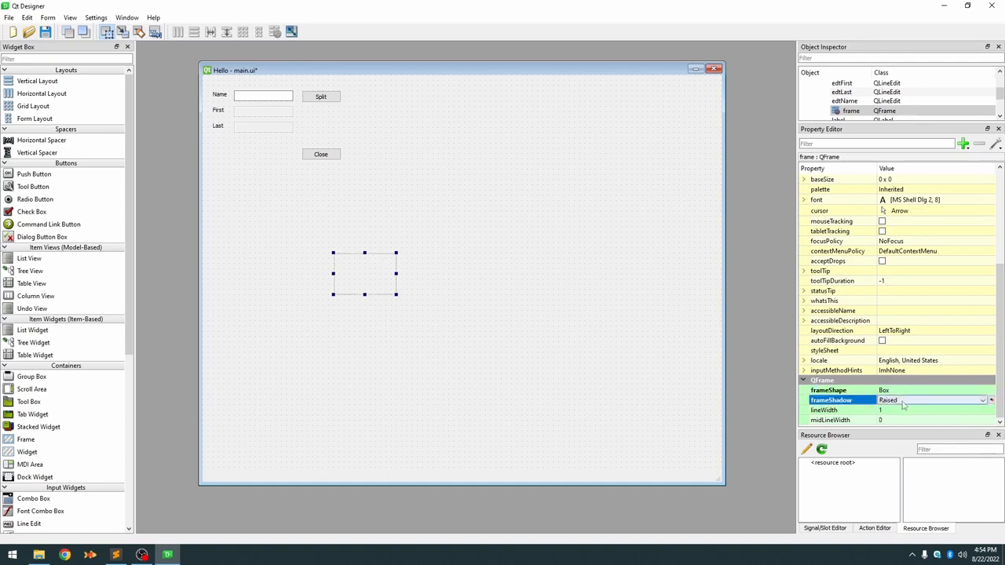
click(931, 400)
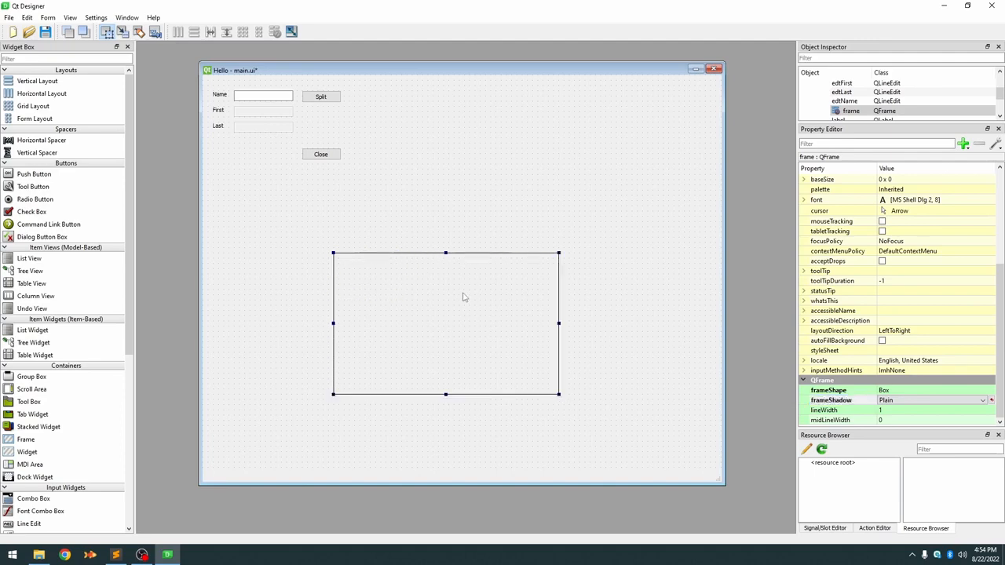
mouse_move(459, 297)
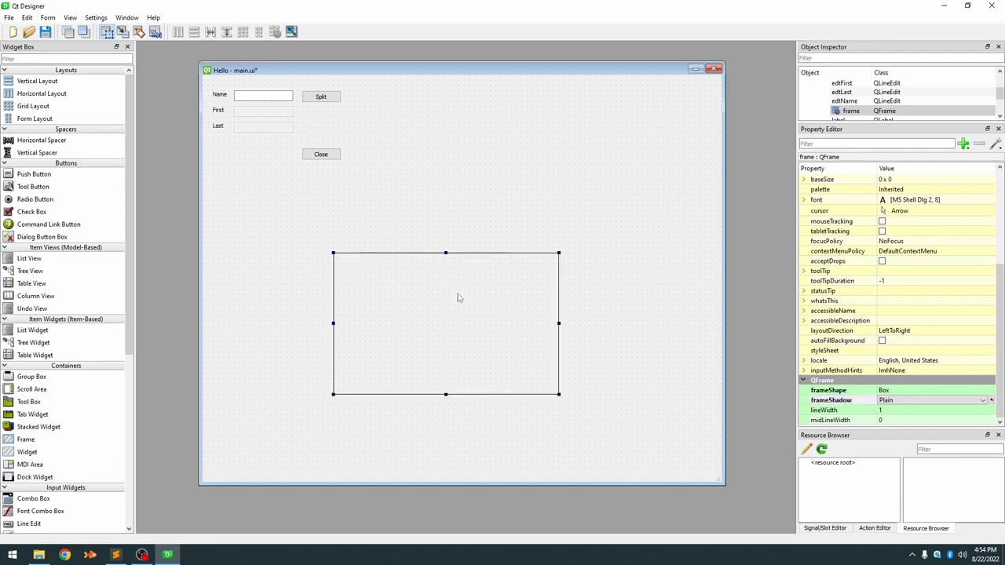
mouse_move(204, 94)
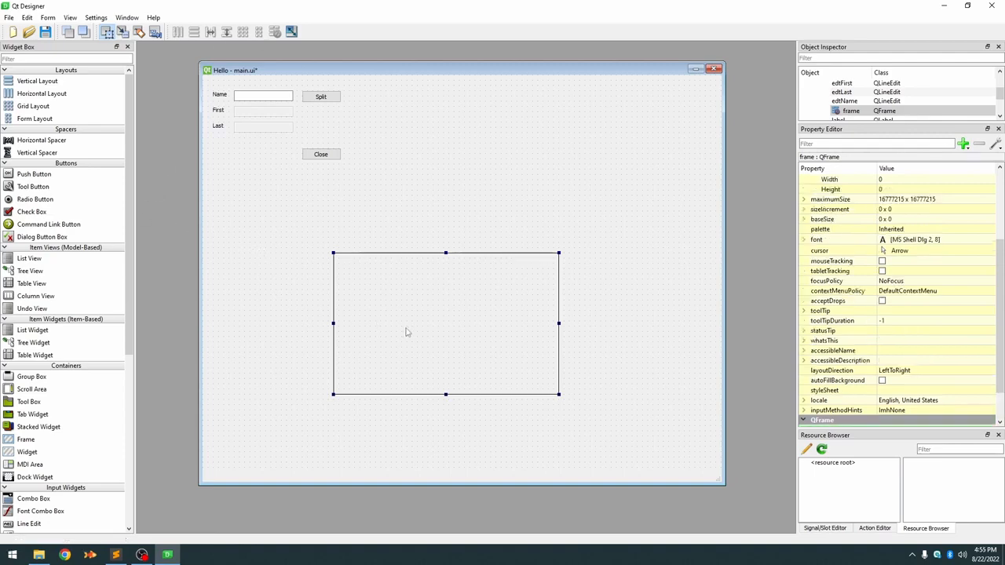
mouse_move(450, 325)
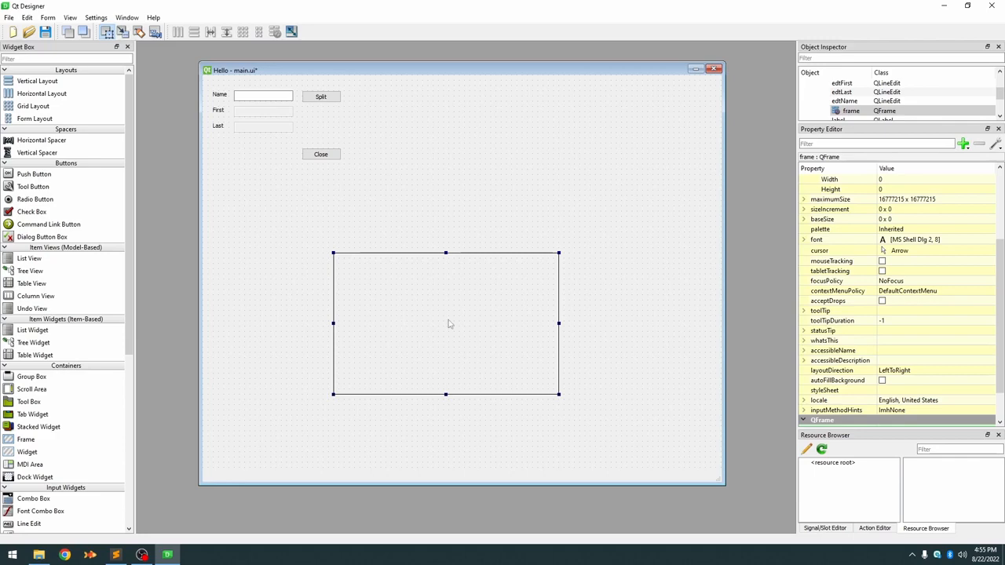
mouse_move(178, 31)
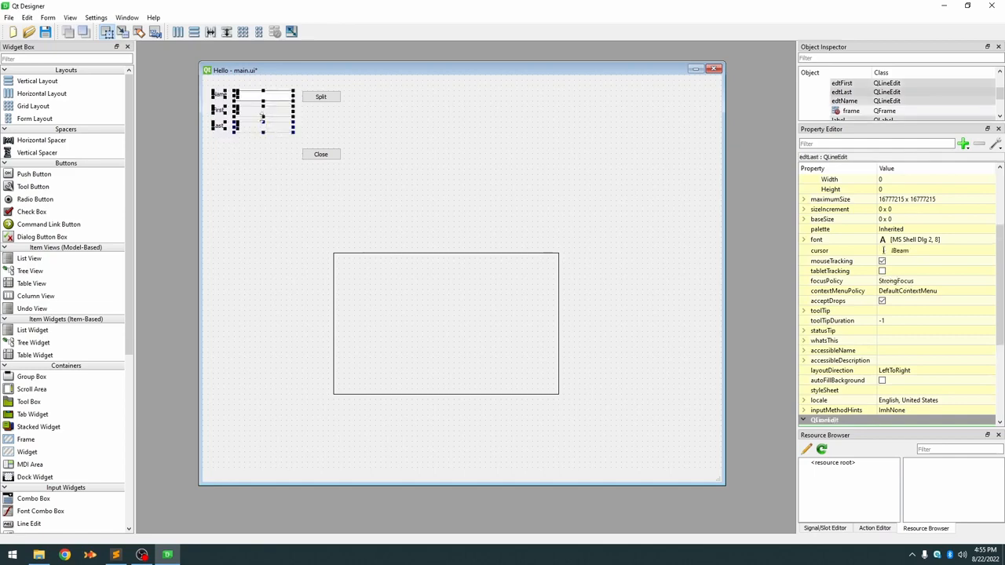
- Drop the Name, First and Last rows into the frame, apply Form Layout, and widen it
drag(263, 109, 263, 212)
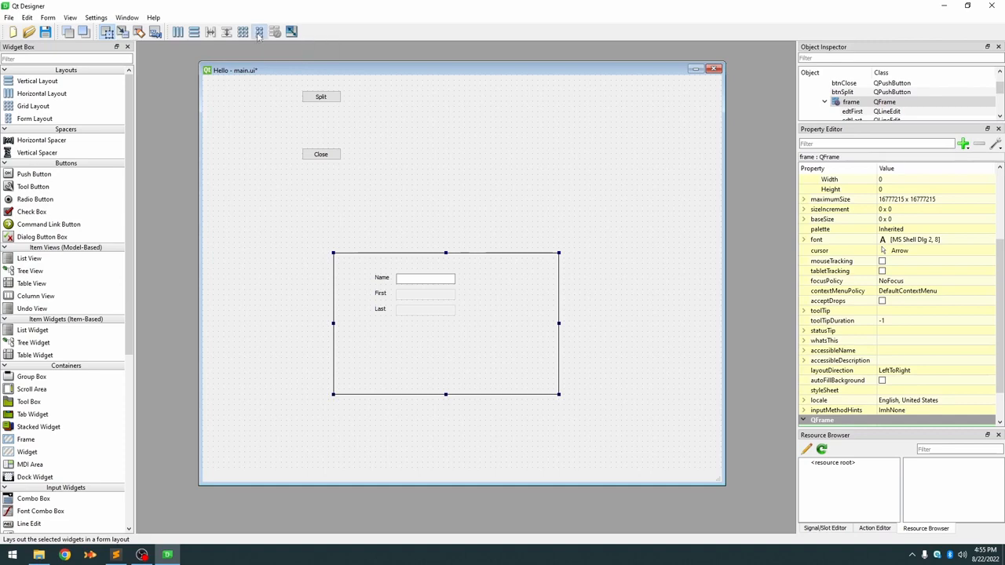
click(260, 31)
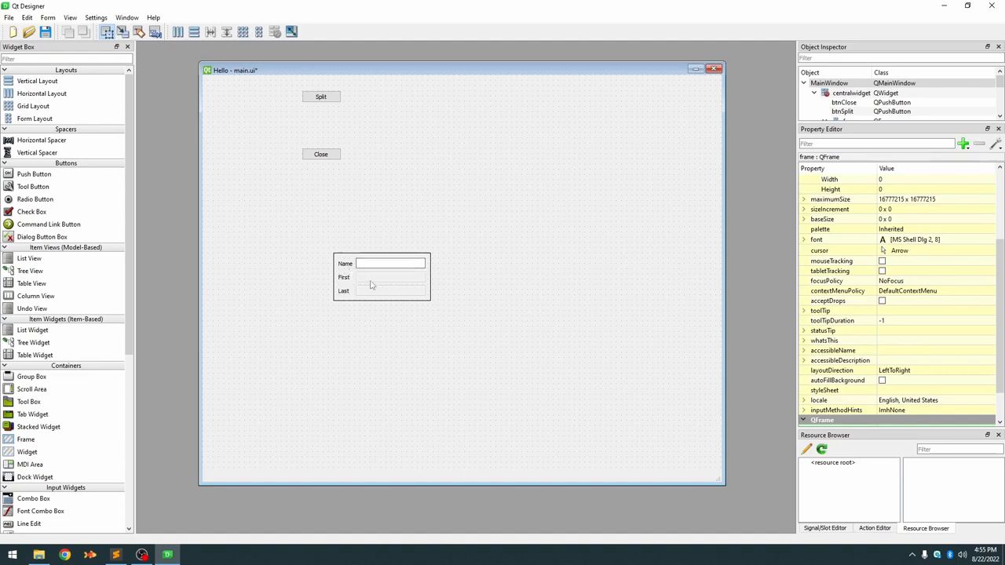
mouse_move(364, 308)
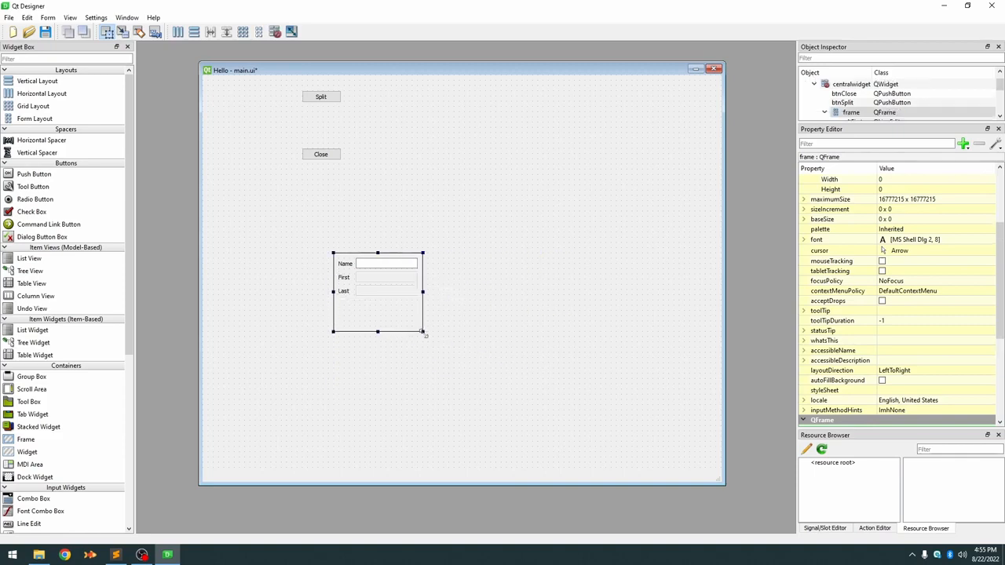
drag(422, 332, 548, 378)
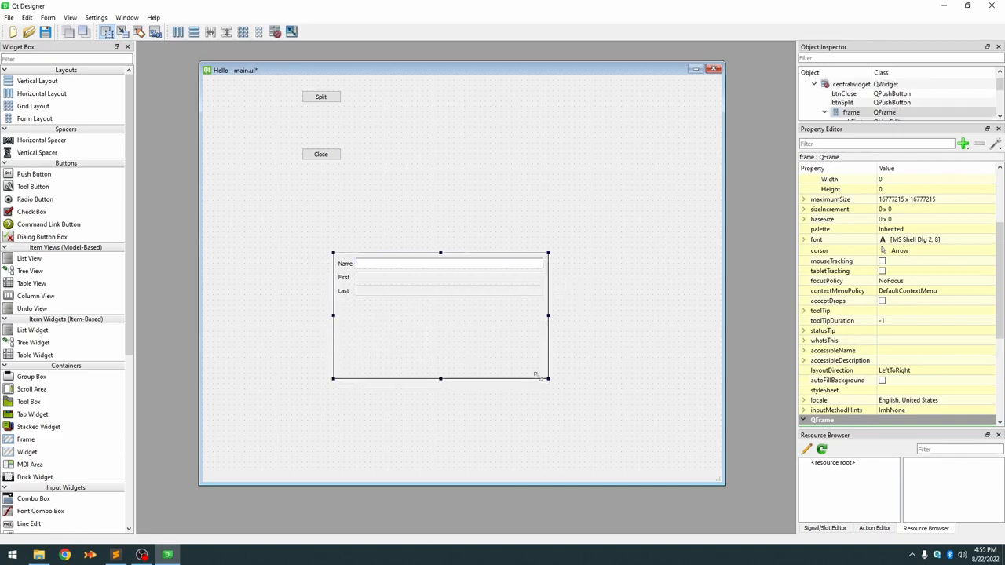
- Narrow the name form frame and move the Split button toward the window's middle
drag(548, 379, 486, 338)
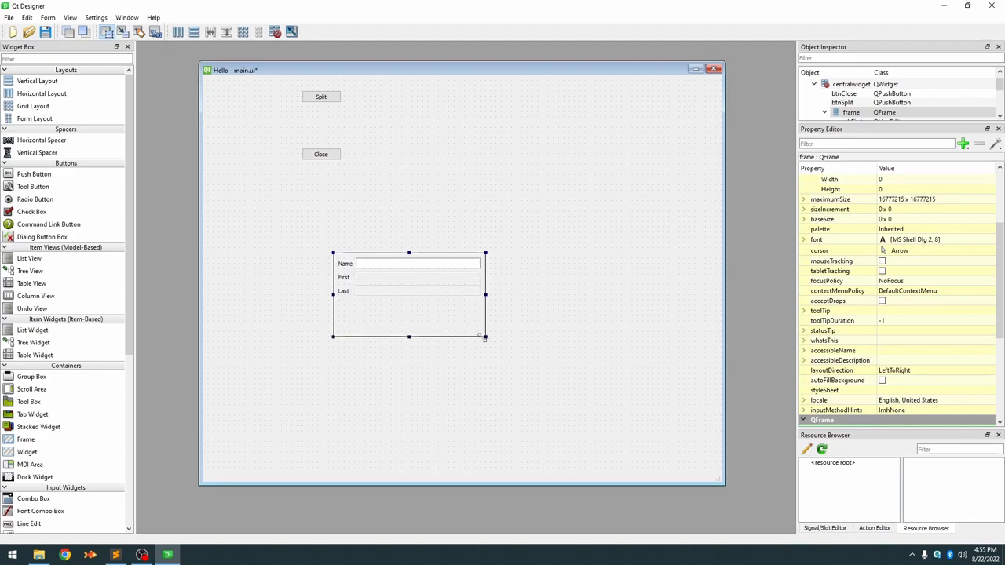
drag(486, 337, 512, 344)
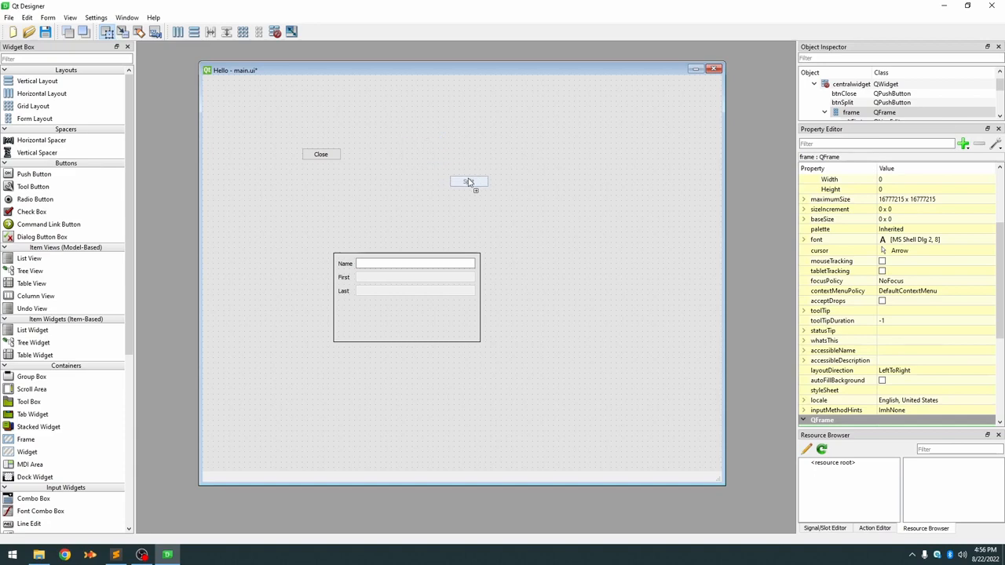
click(468, 181)
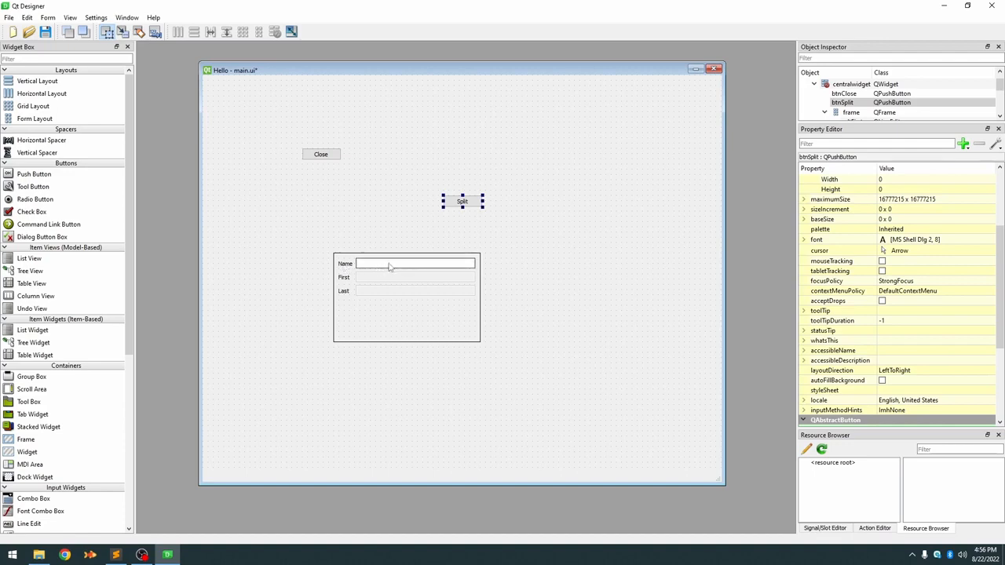
- Test Split inside the form below Name, then pull it back out above the frame
drag(462, 201, 454, 260)
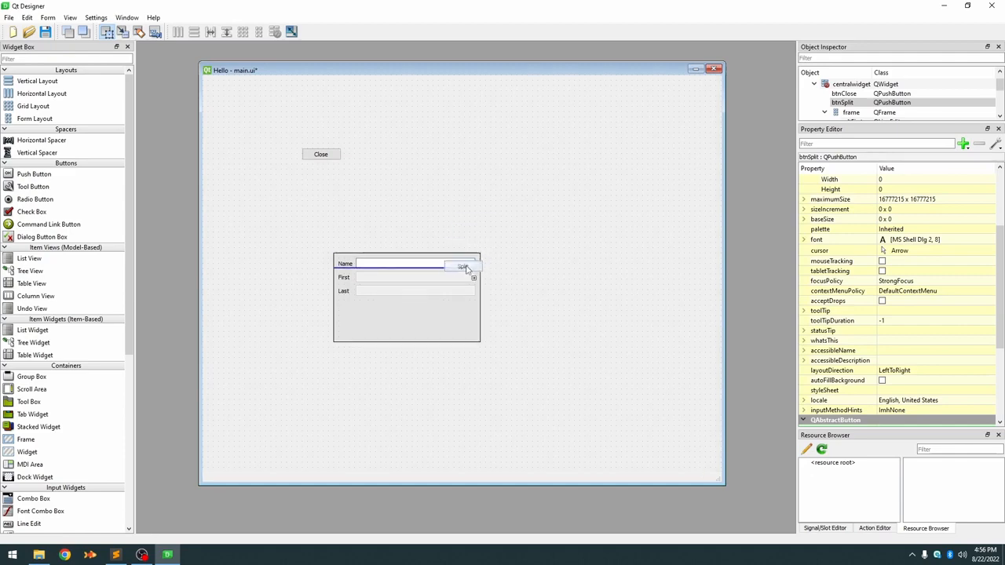
click(571, 306)
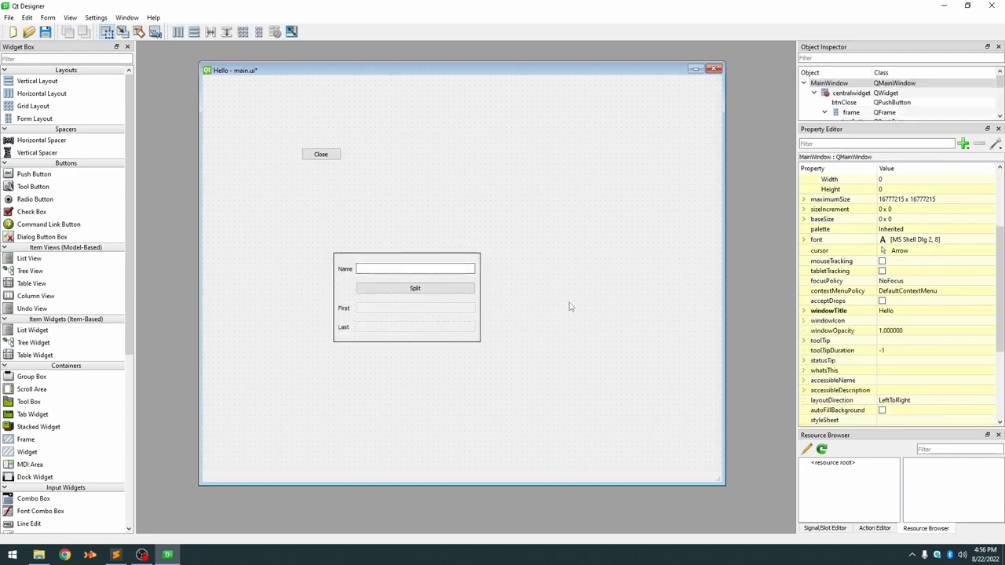
click(415, 288)
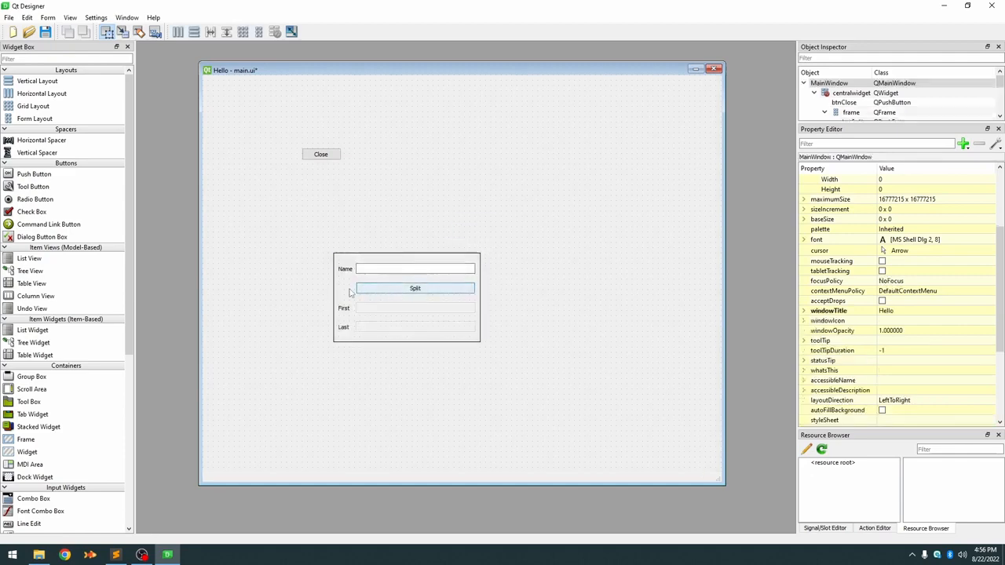
drag(415, 288, 482, 190)
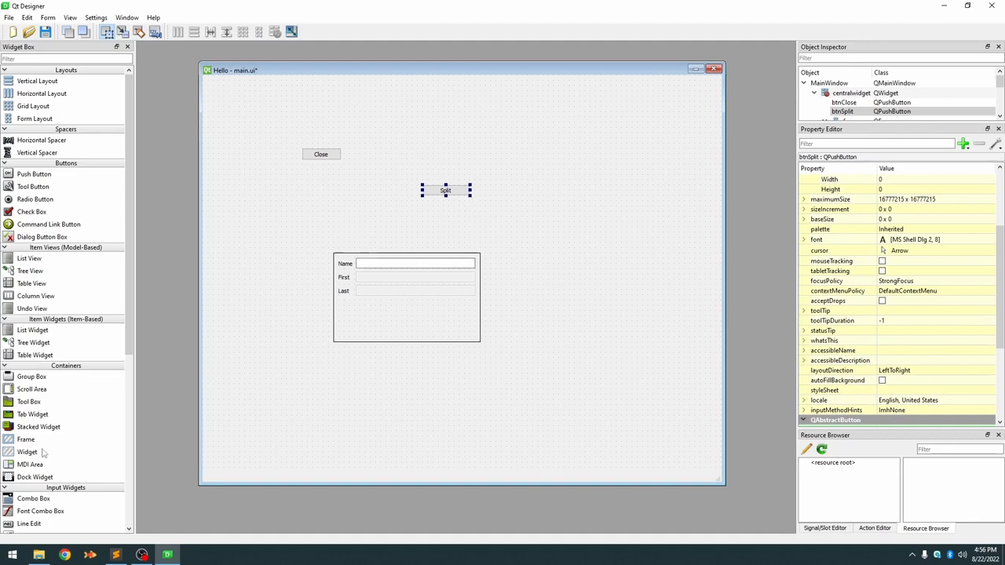
mouse_move(386, 341)
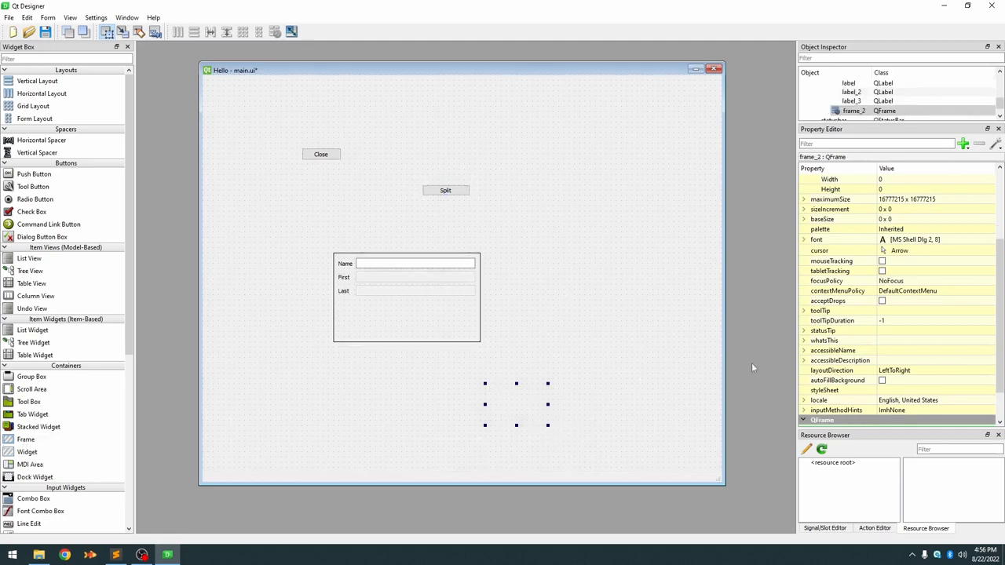
- Give a new frame a Box outline and fit it around the Split button
scroll(down, 3)
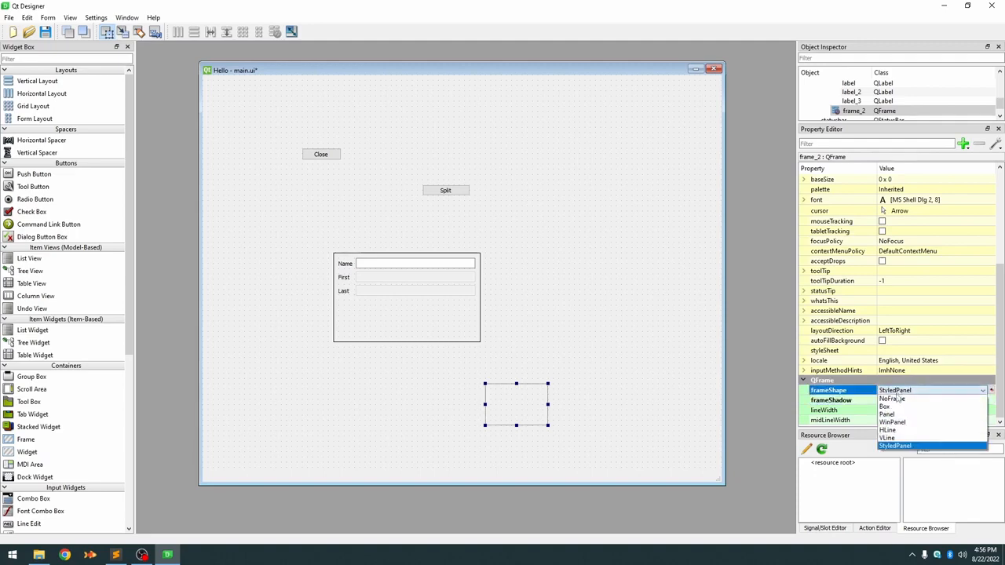
click(885, 406)
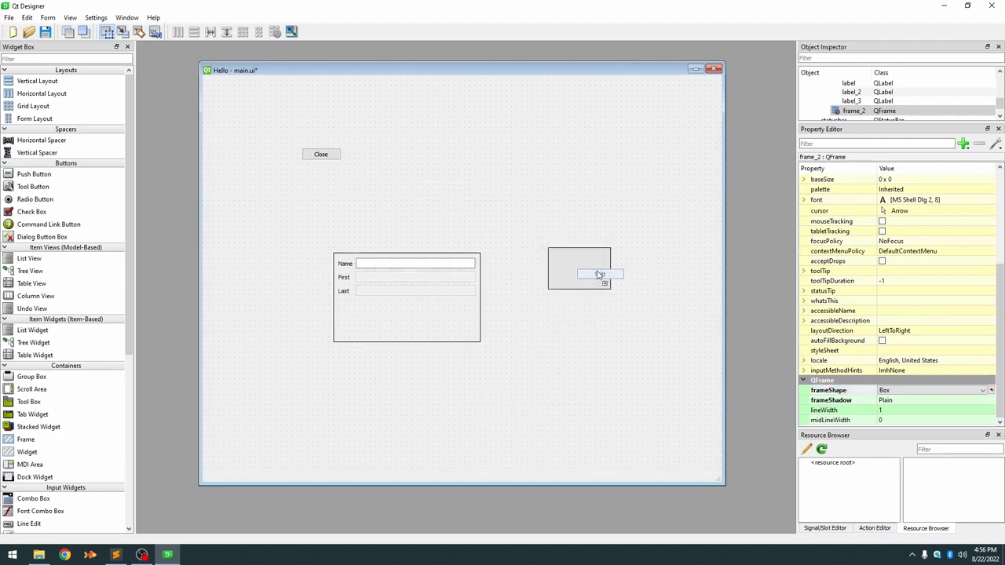
click(586, 269)
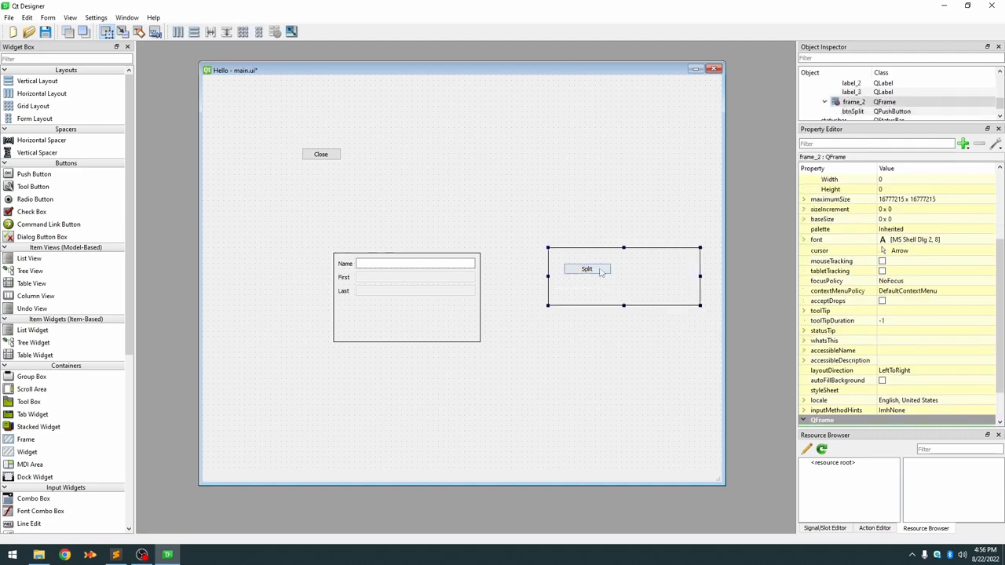
drag(588, 268, 577, 258)
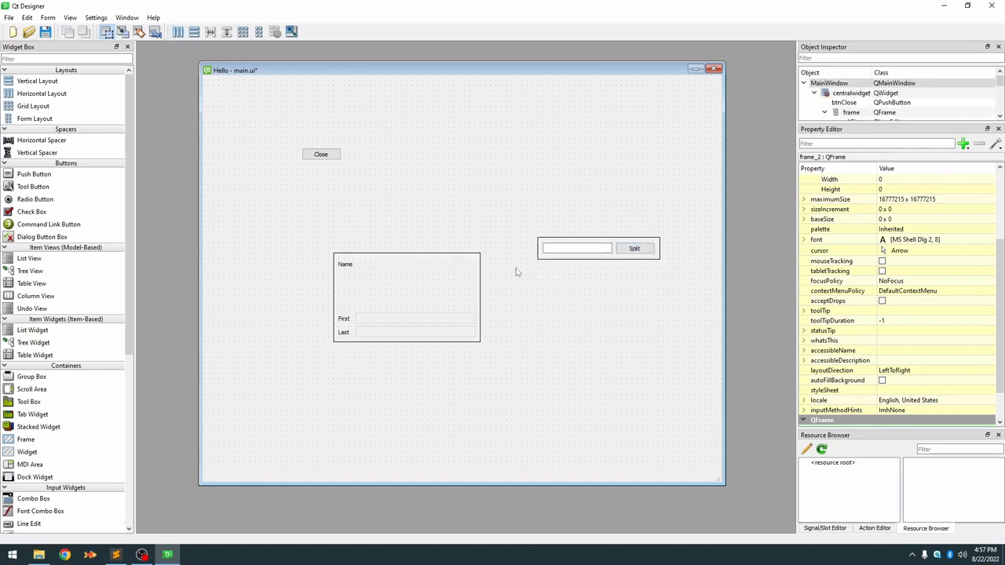
mouse_move(532, 236)
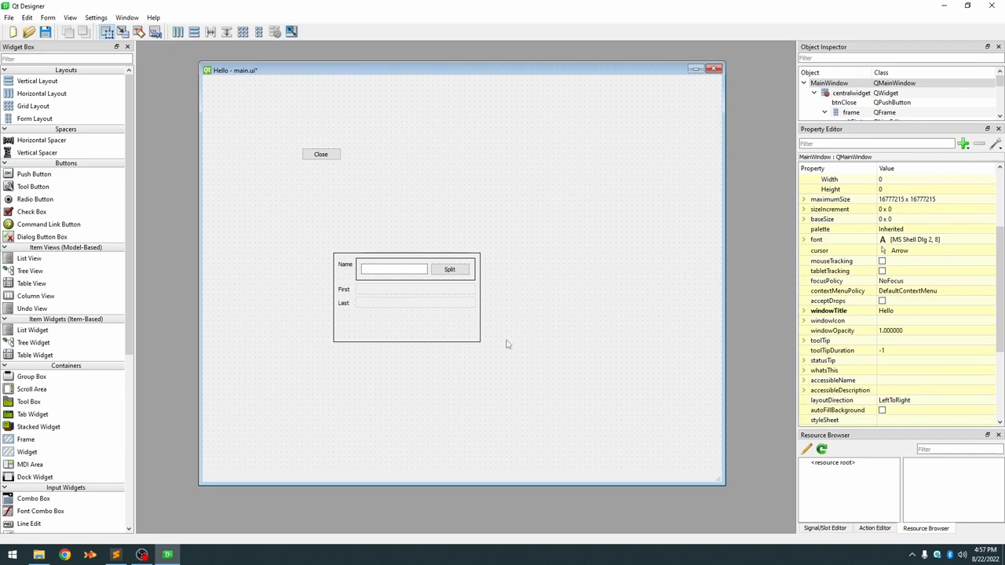
- Set frame_2's layout margins, including layoutLeftMargin, to 0
click(393, 269)
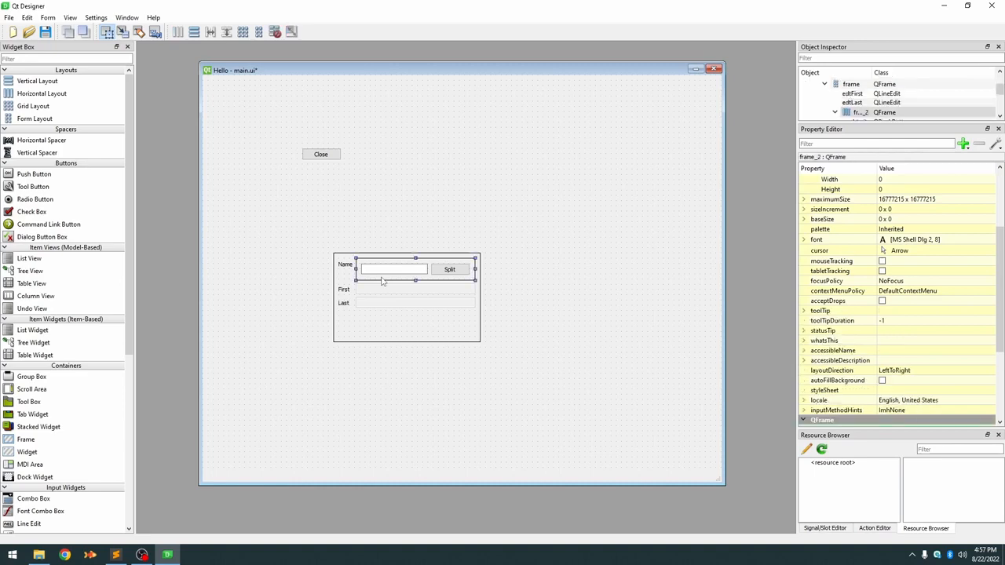
scroll(down, 3)
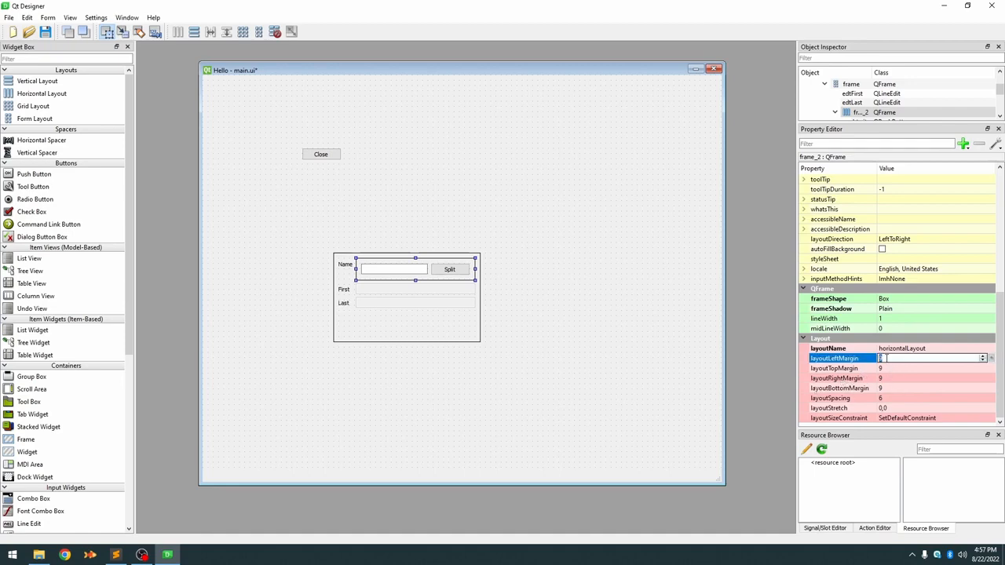
text(0)
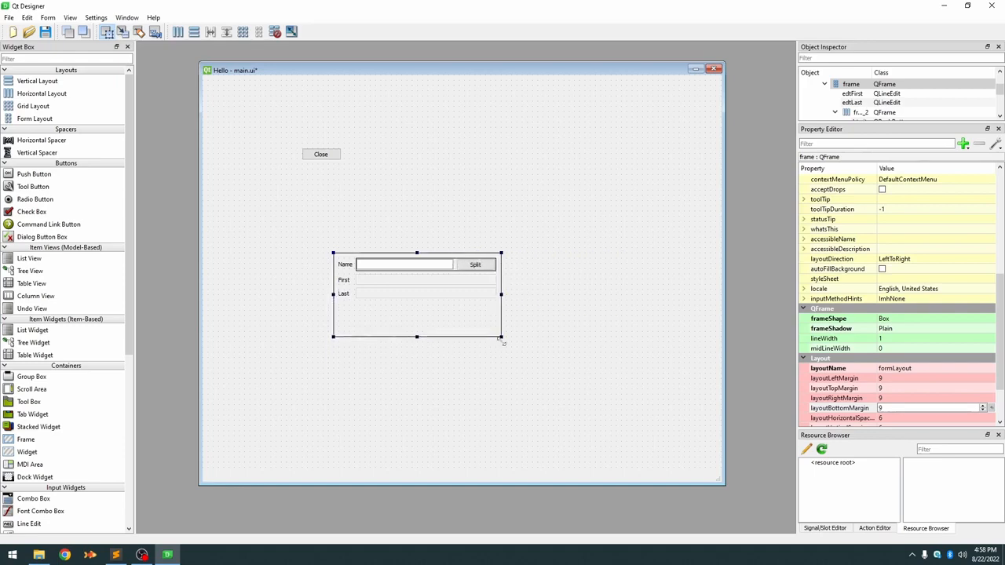
- Drag the form frame's right handle to narrow it and drop the Close button beneath it
drag(502, 338, 506, 347)
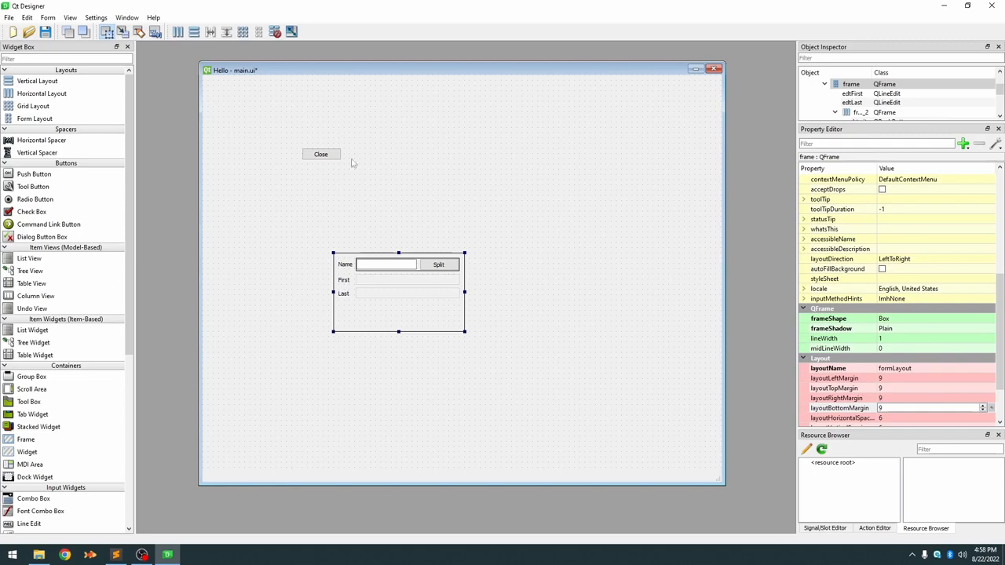
drag(320, 153, 447, 348)
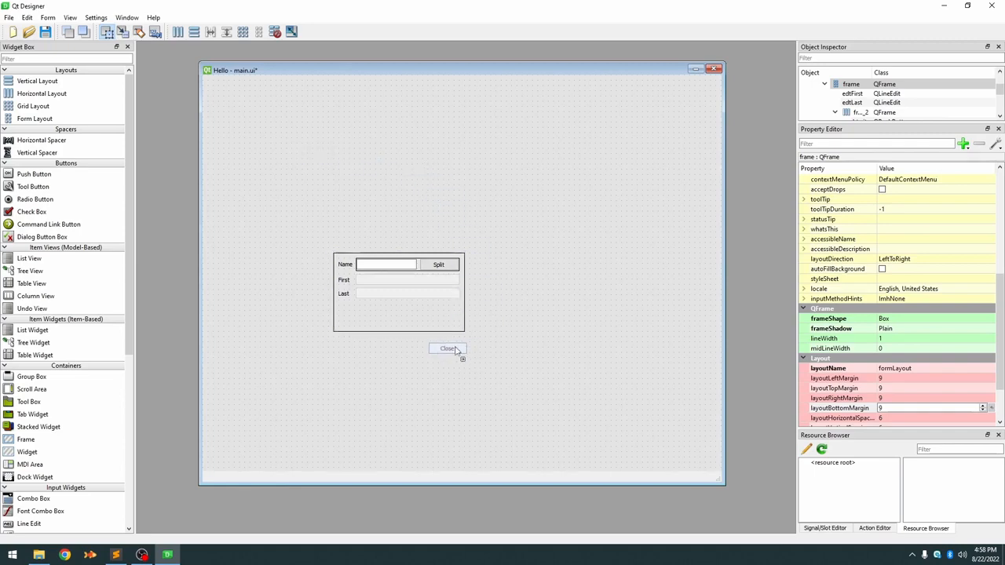
click(446, 348)
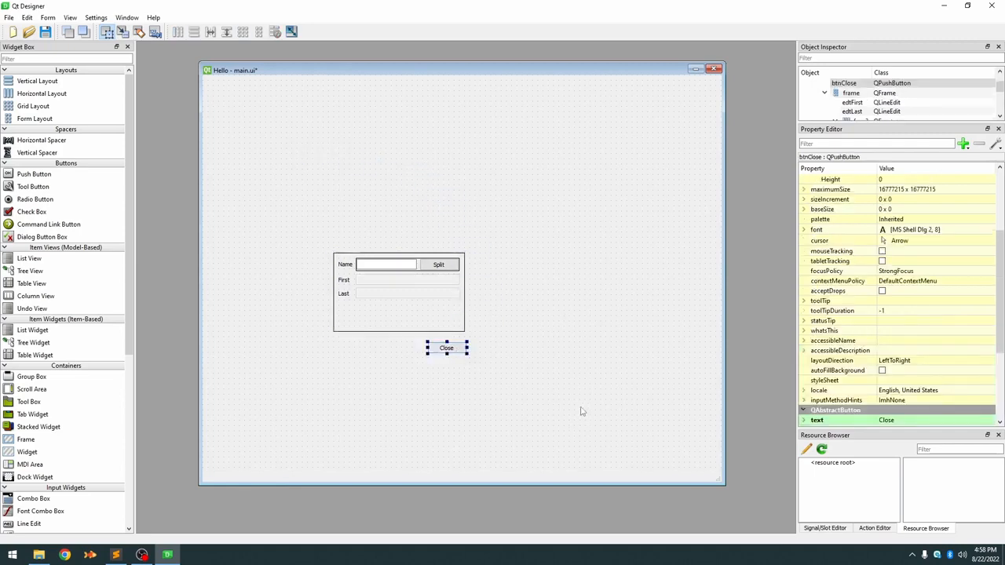
mouse_move(173, 291)
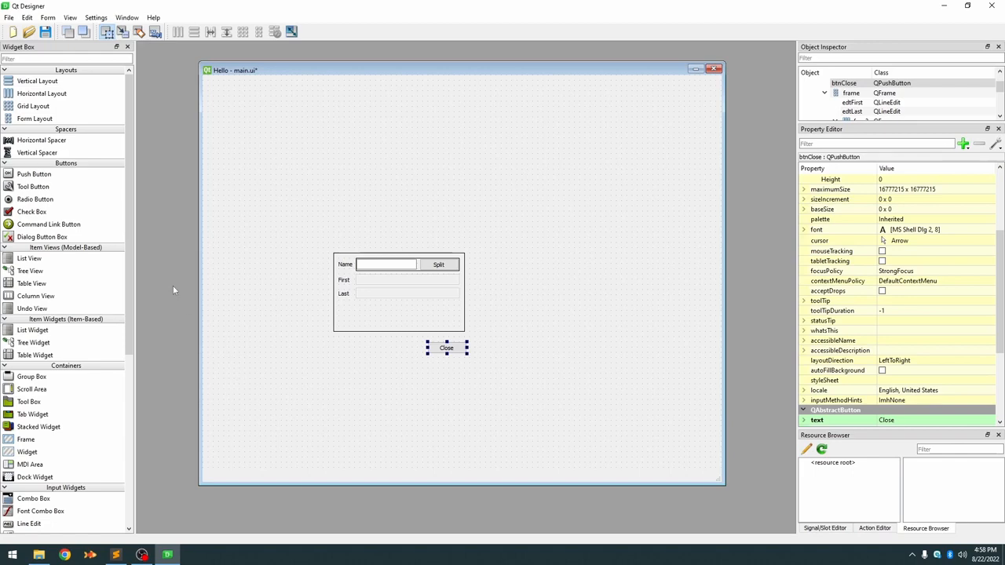
mouse_move(398, 307)
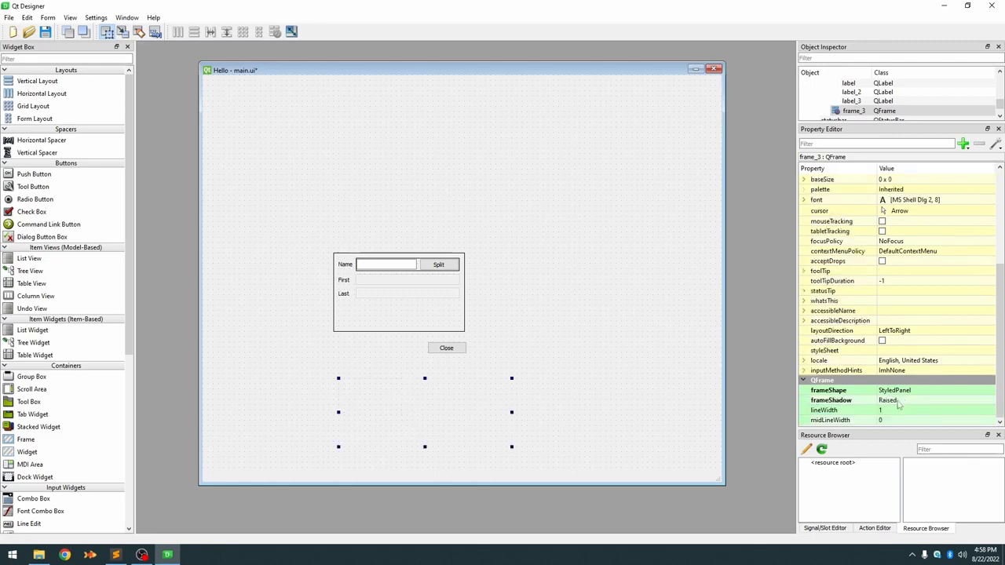
- Give the bottom frame a Box outline and drop the Close button into it
click(935, 399)
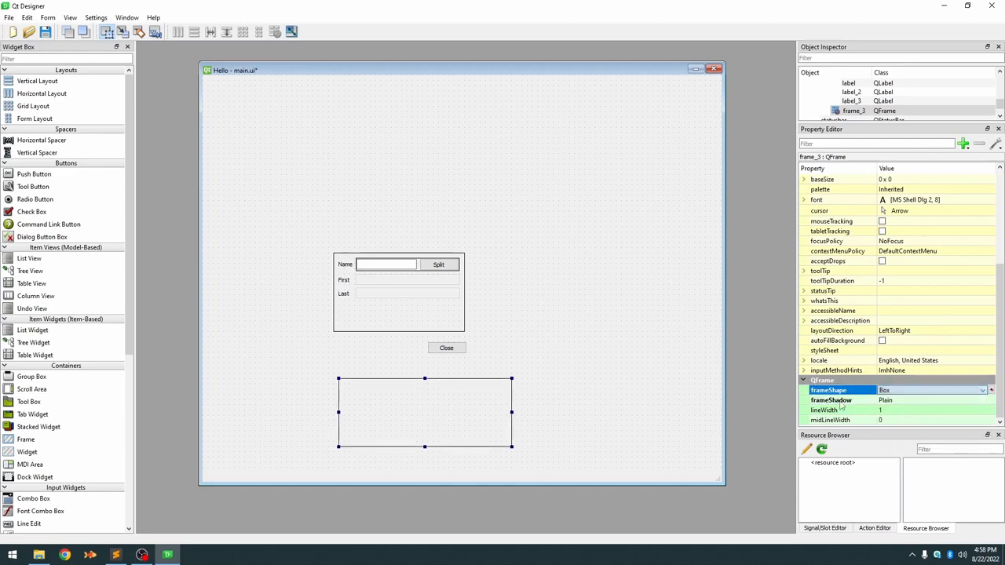
drag(446, 348, 483, 416)
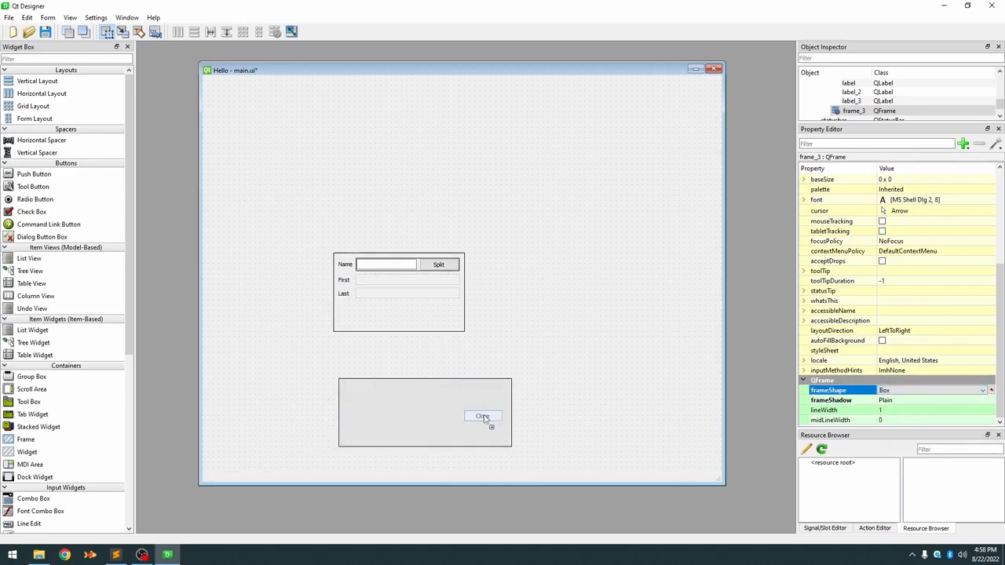
click(483, 415)
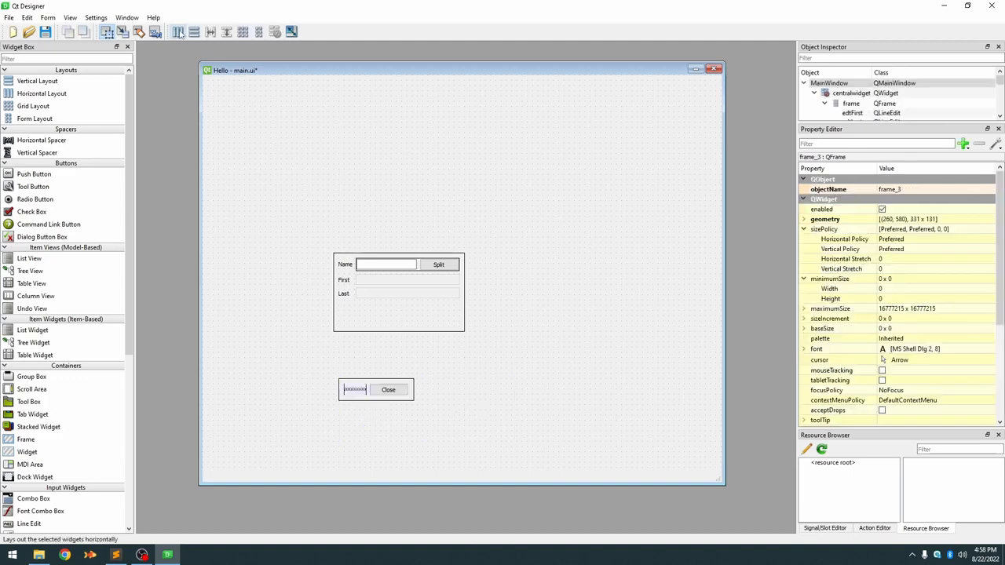
- Stretch frame_3 wider and adjust its height so the spacer fills the extra width
click(178, 31)
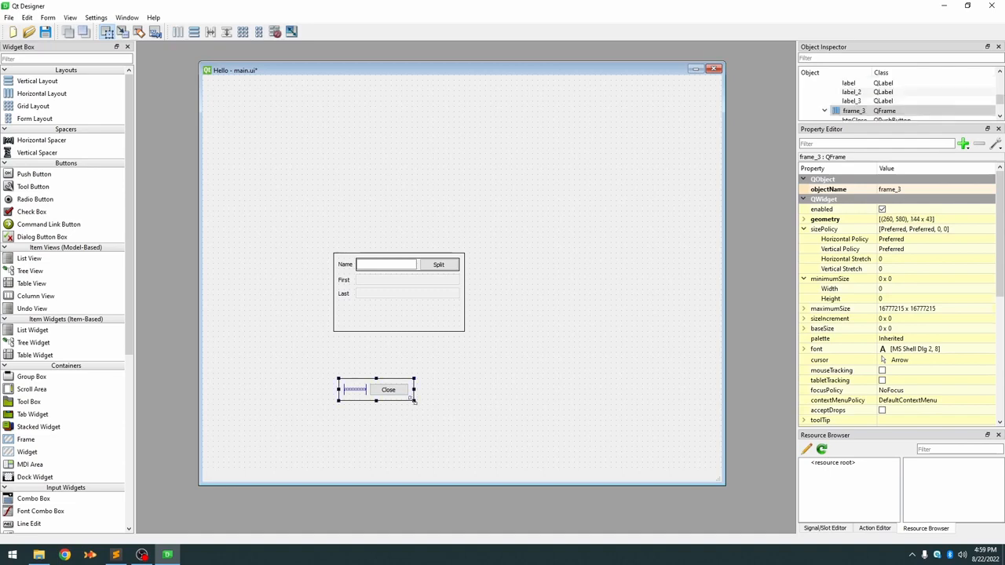
drag(415, 401, 507, 428)
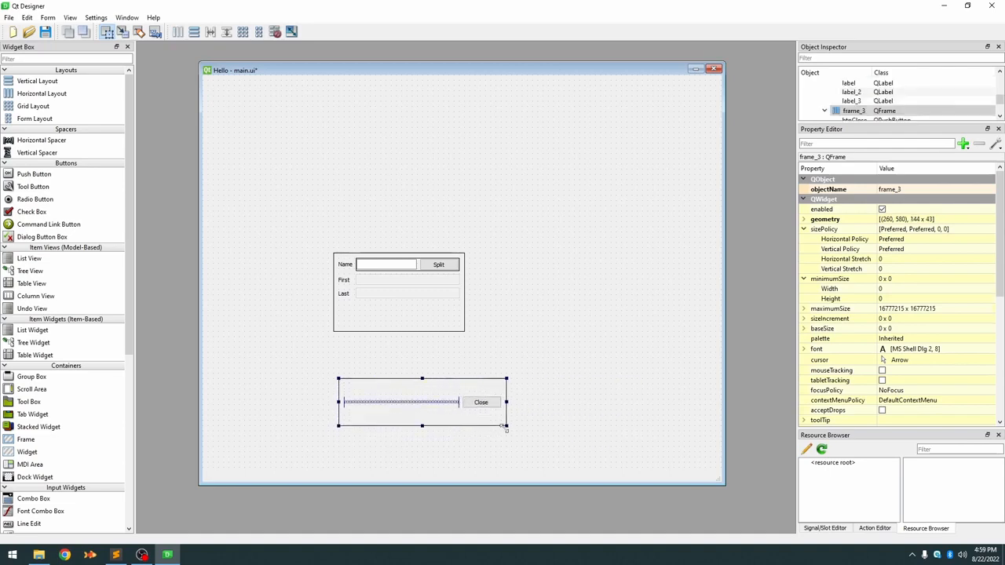
drag(506, 401, 611, 404)
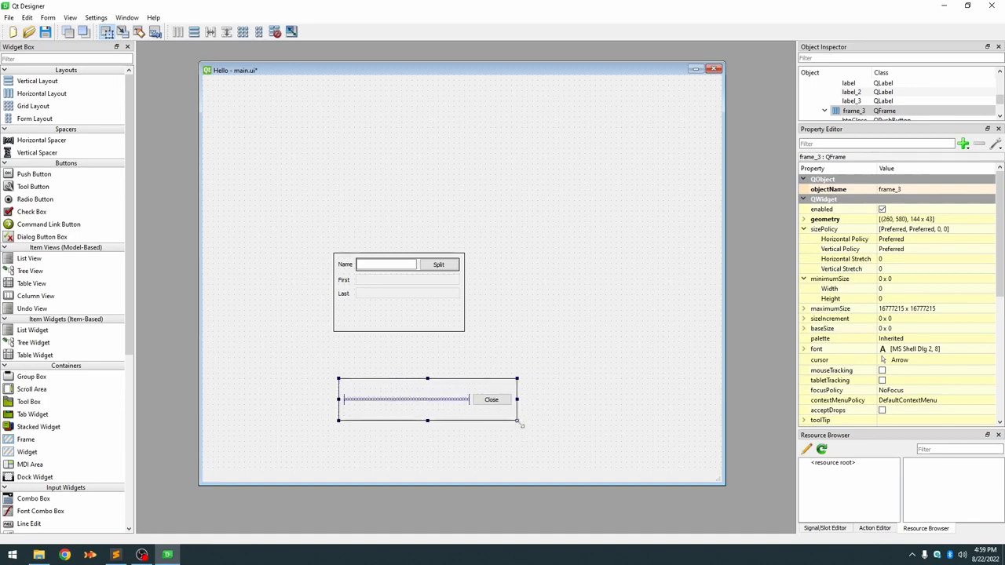
drag(517, 422, 515, 422)
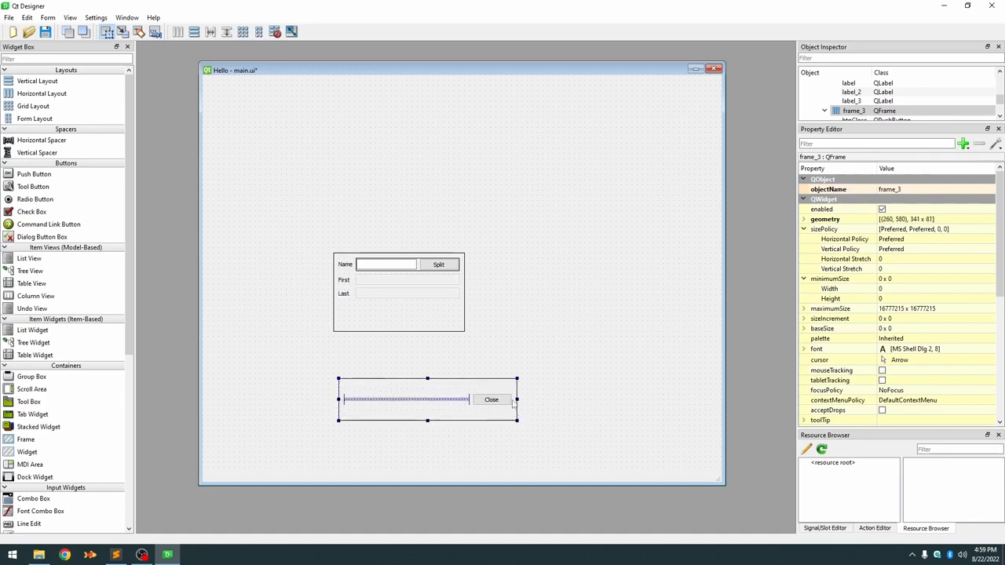